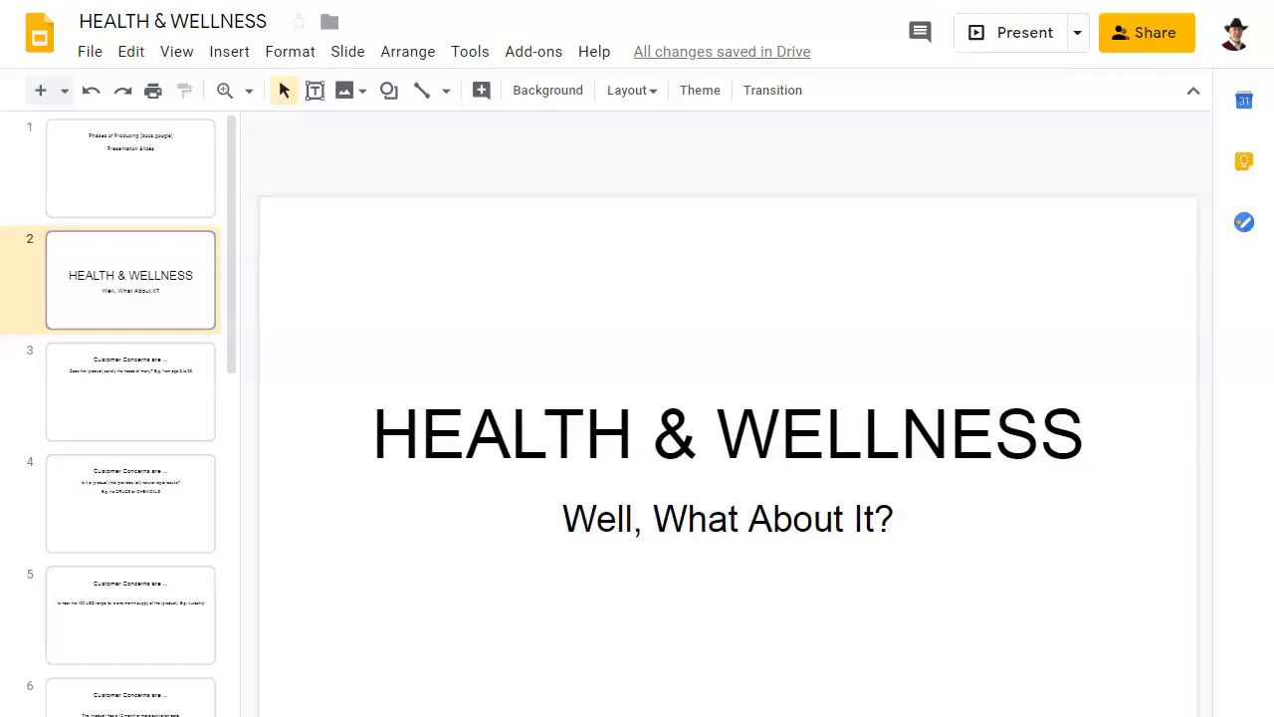
View the Customer Concerns slides on satisfying many needs, natural rapid results, and the 100 USD price range.
left_click(130, 390)
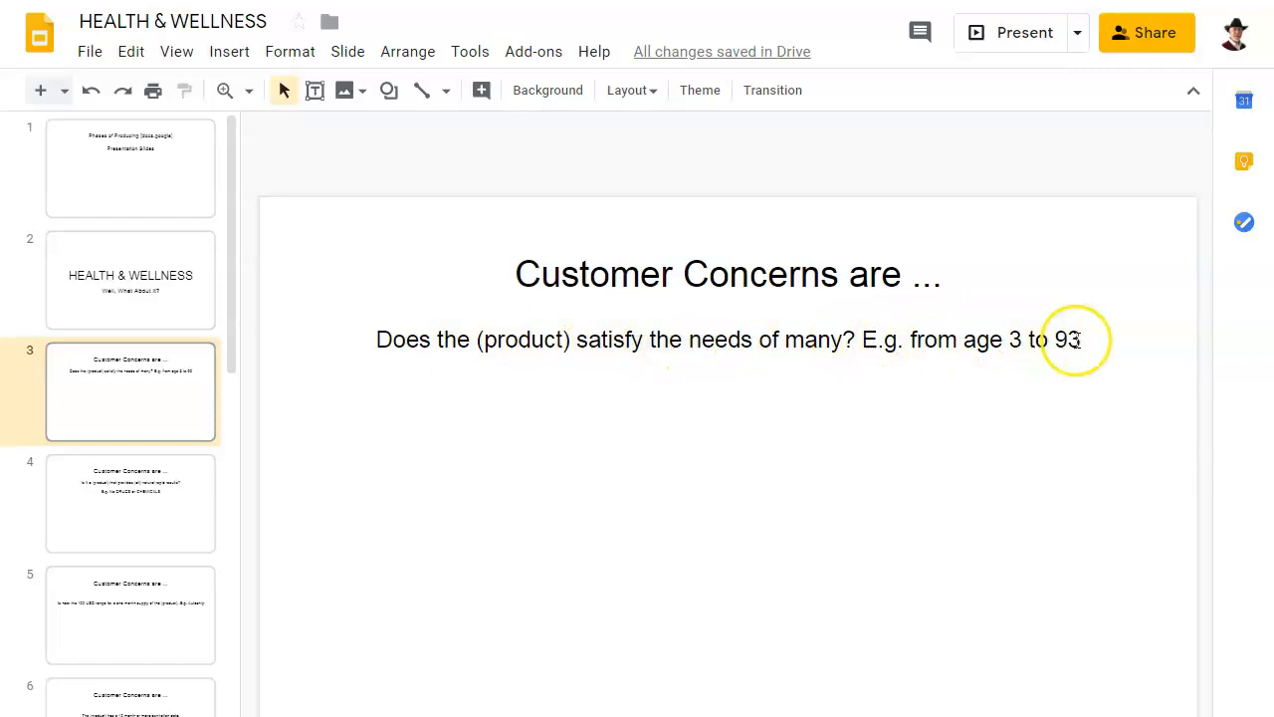
mouse_move(797, 445)
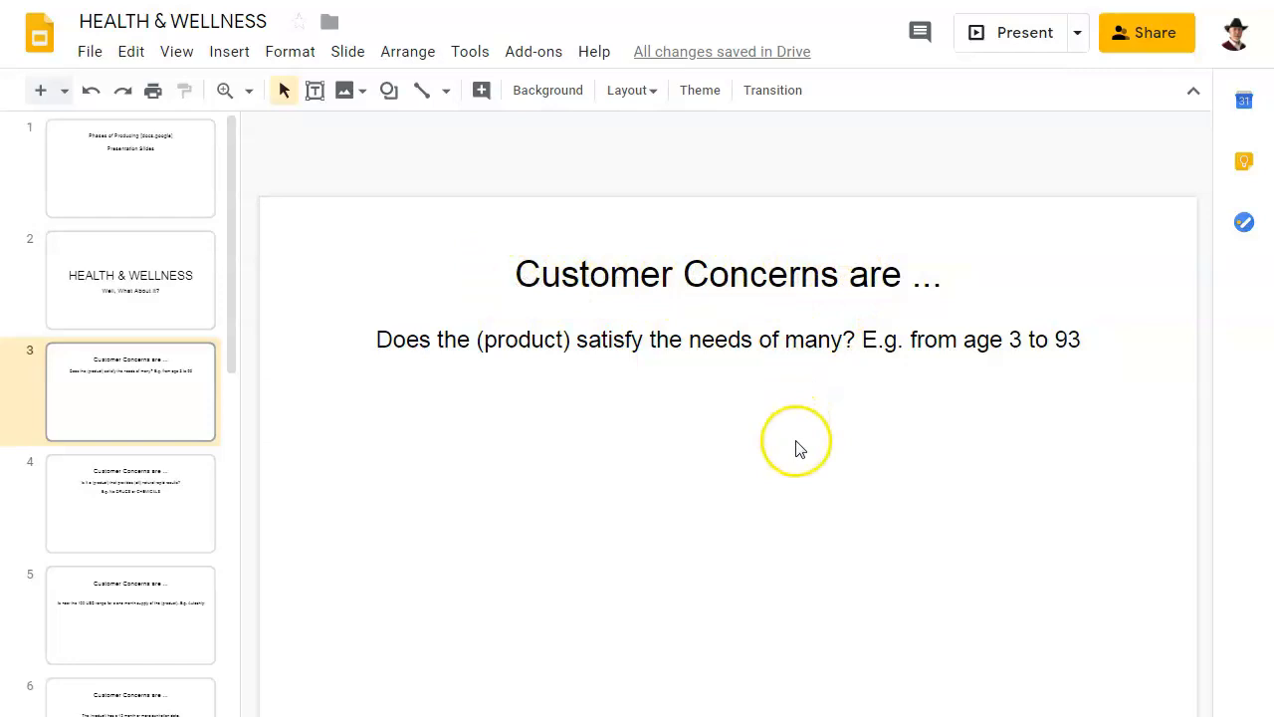
mouse_move(396, 487)
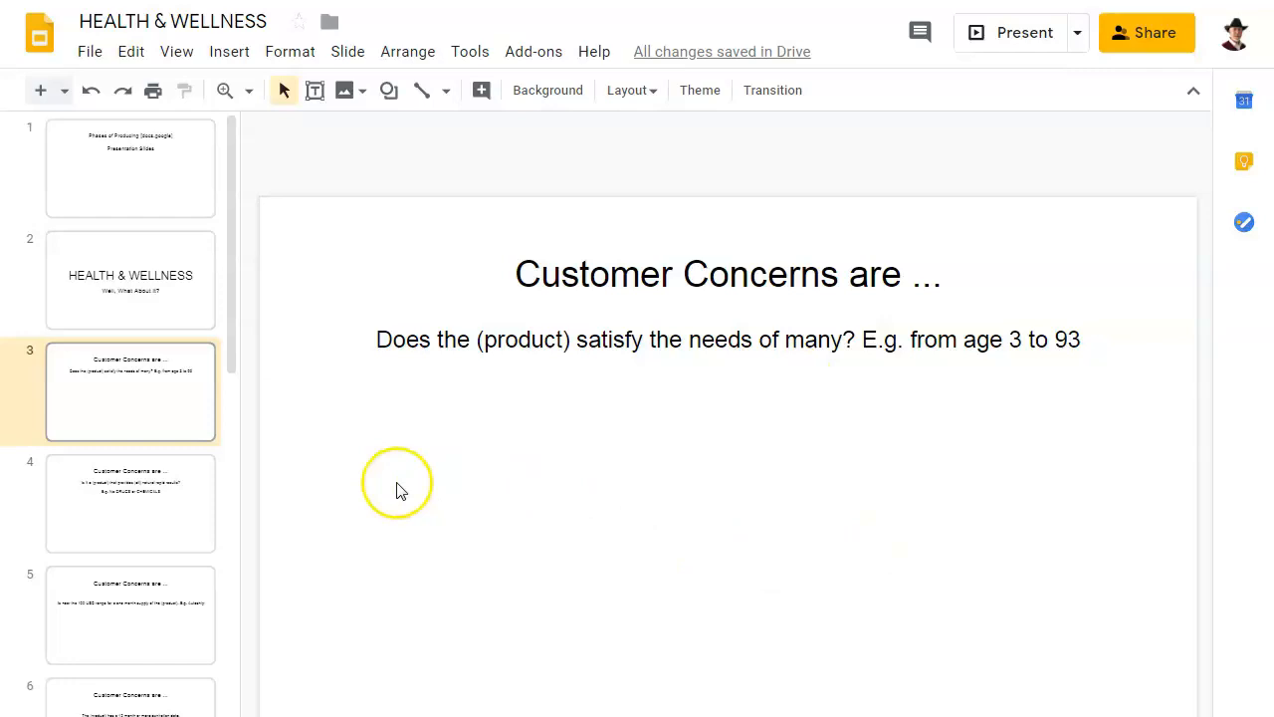
mouse_move(911, 665)
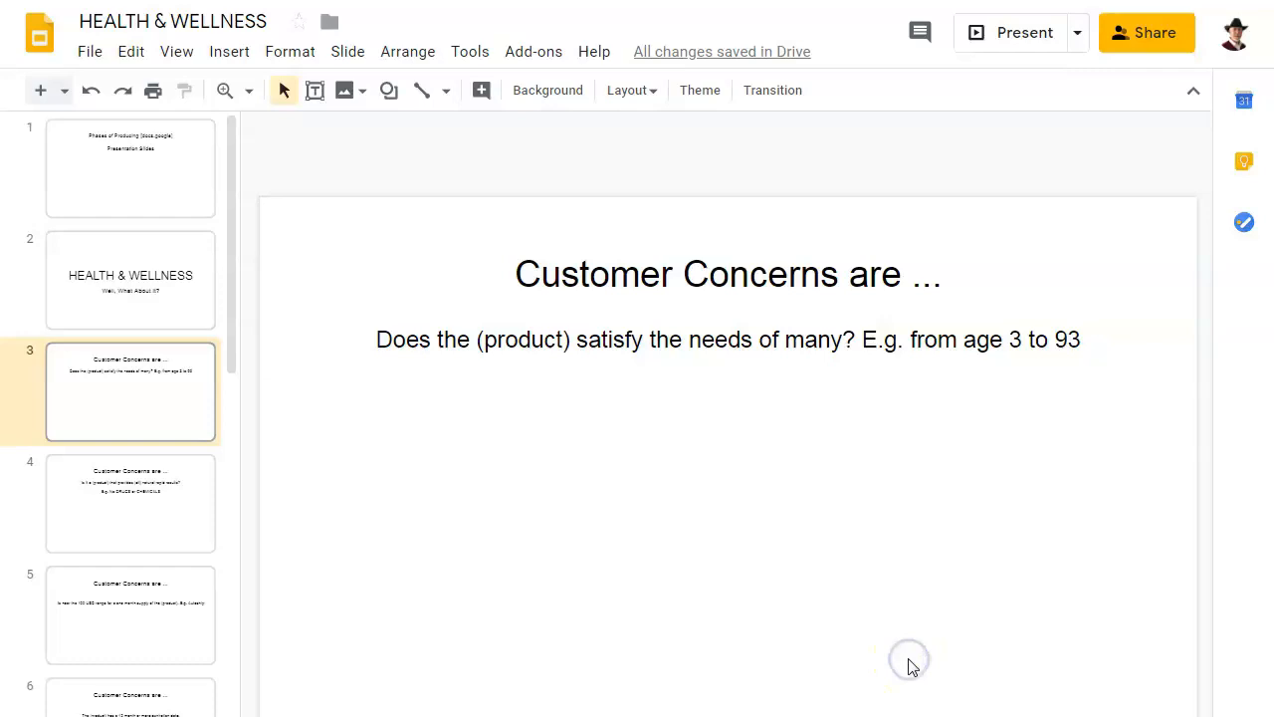
left_click(131, 503)
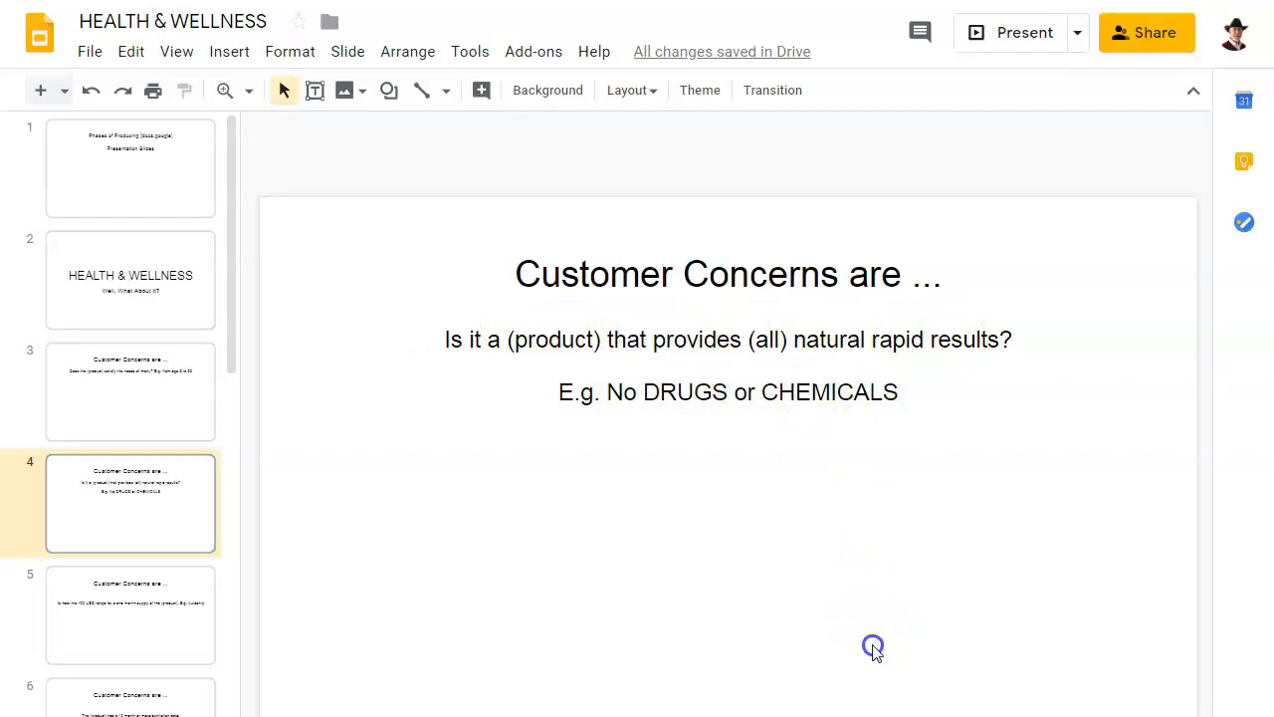
left_click(130, 614)
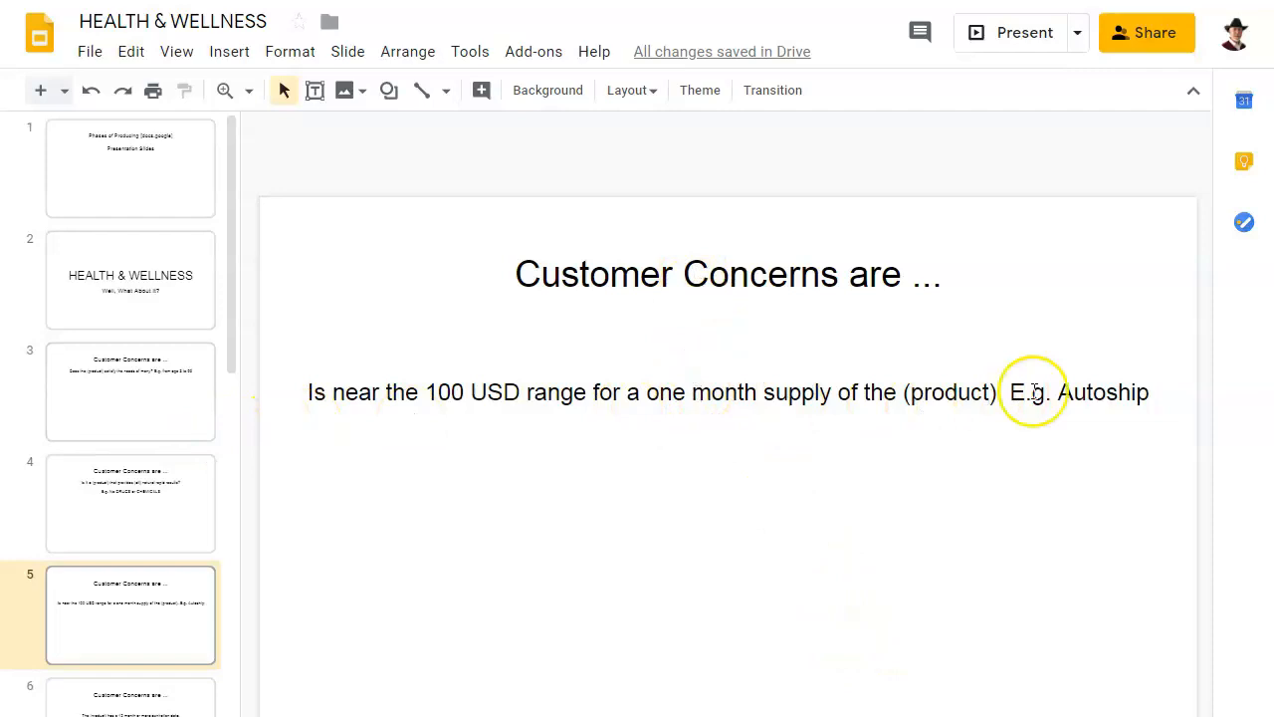
left_click(129, 697)
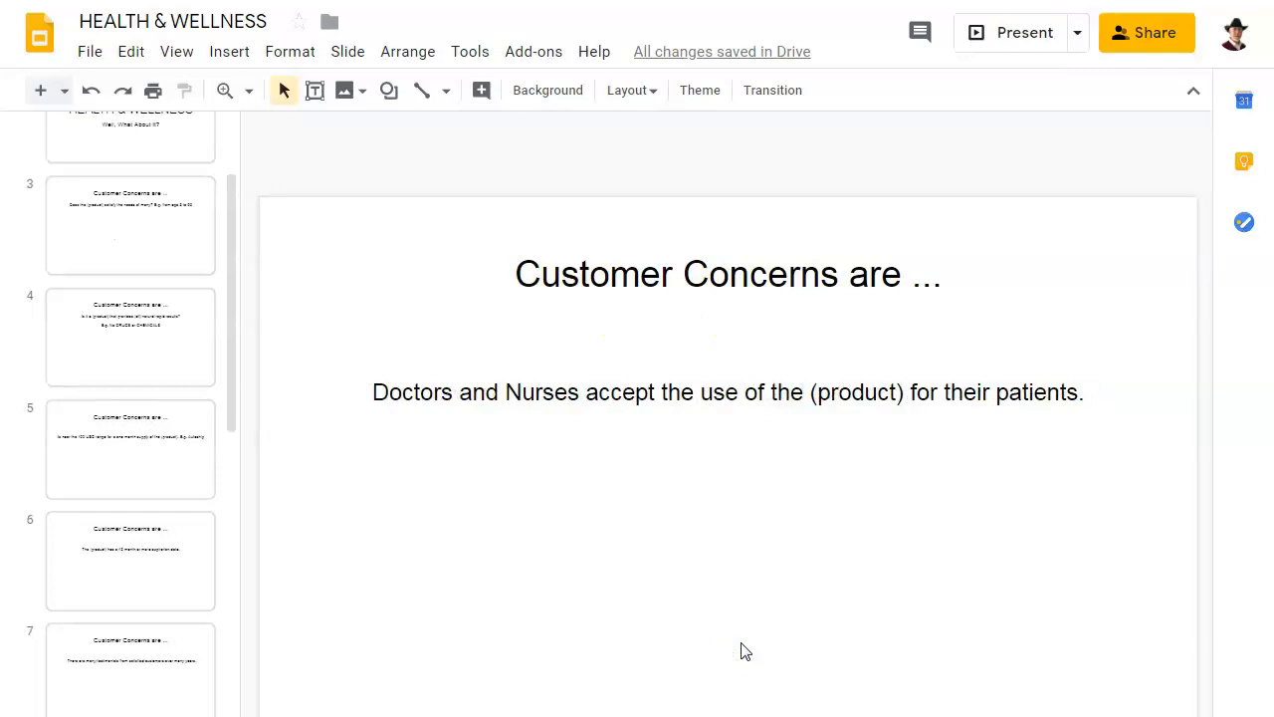
Scroll the filmstrip through the Business Builder Concerns slides to the worldwide patents slide.
scroll("down", 3)
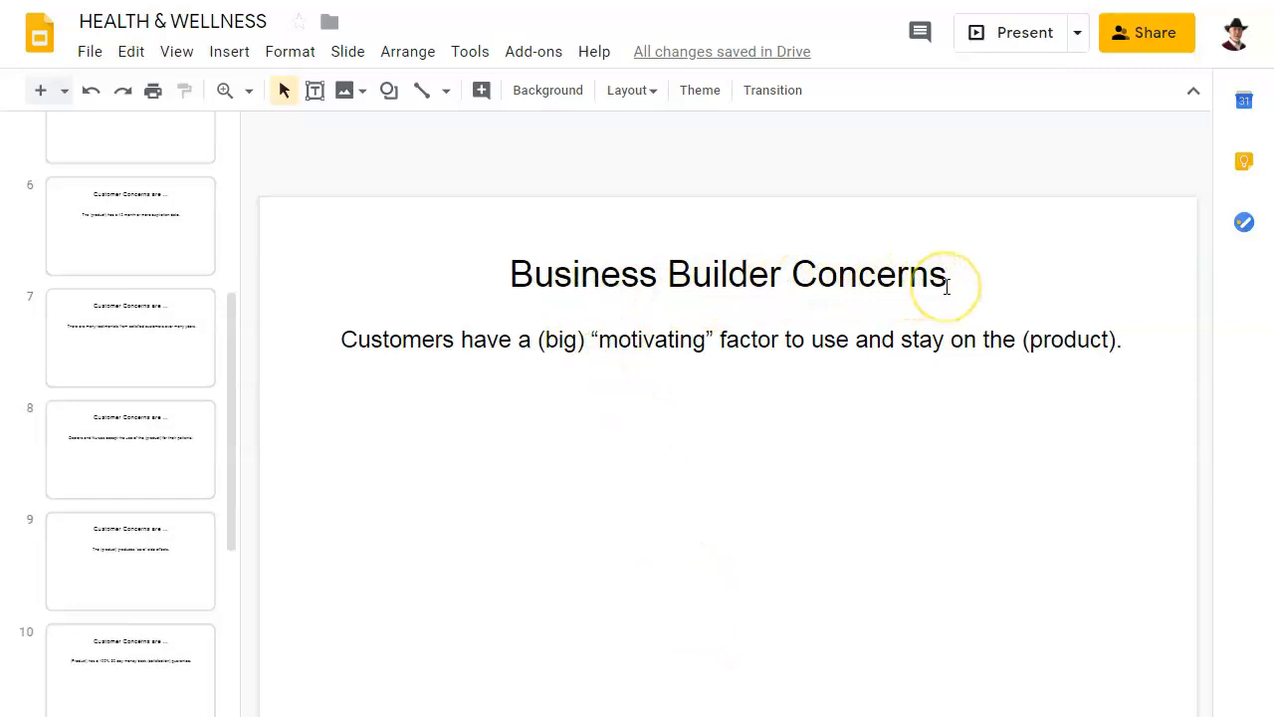
mouse_move(519, 349)
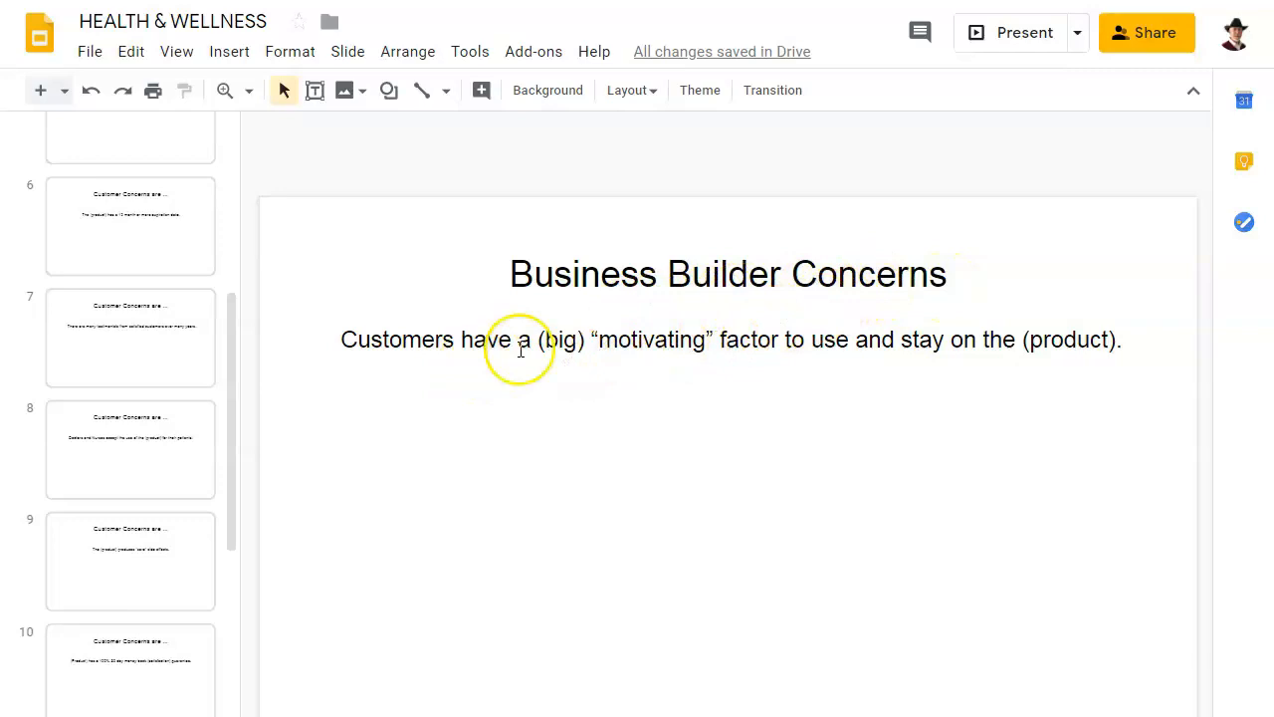
mouse_move(725, 669)
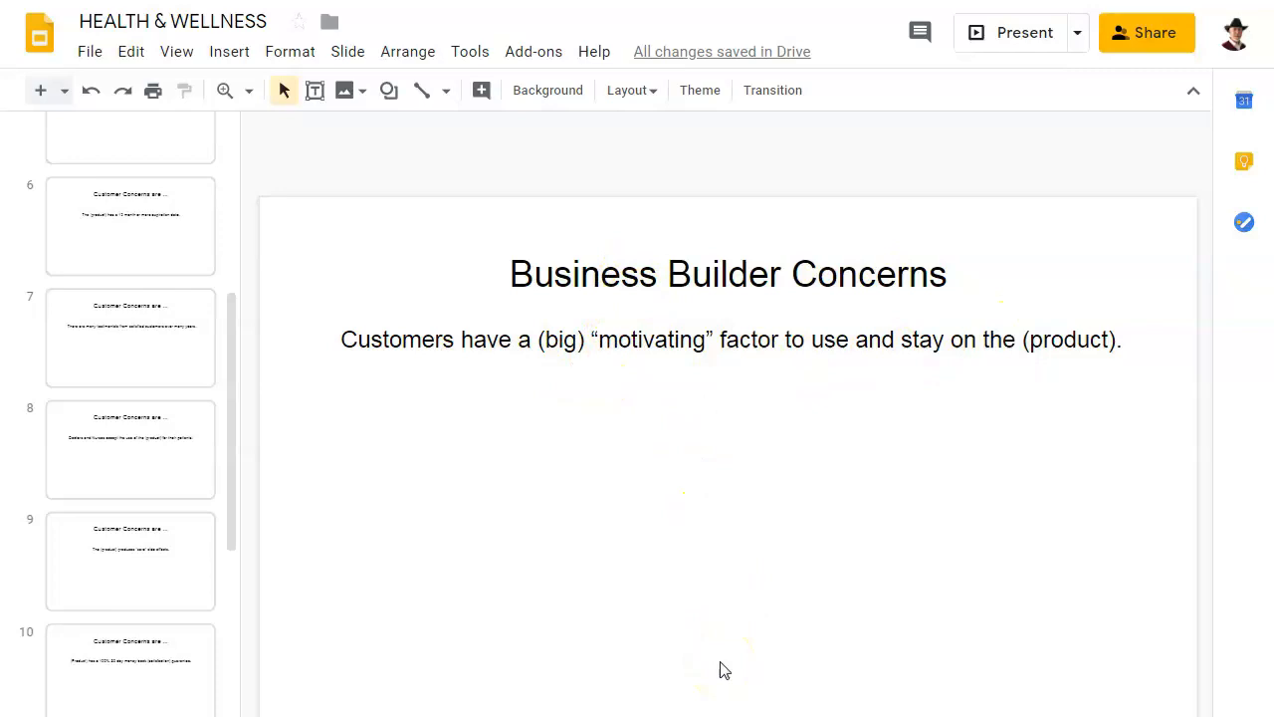
scroll("down", 3)
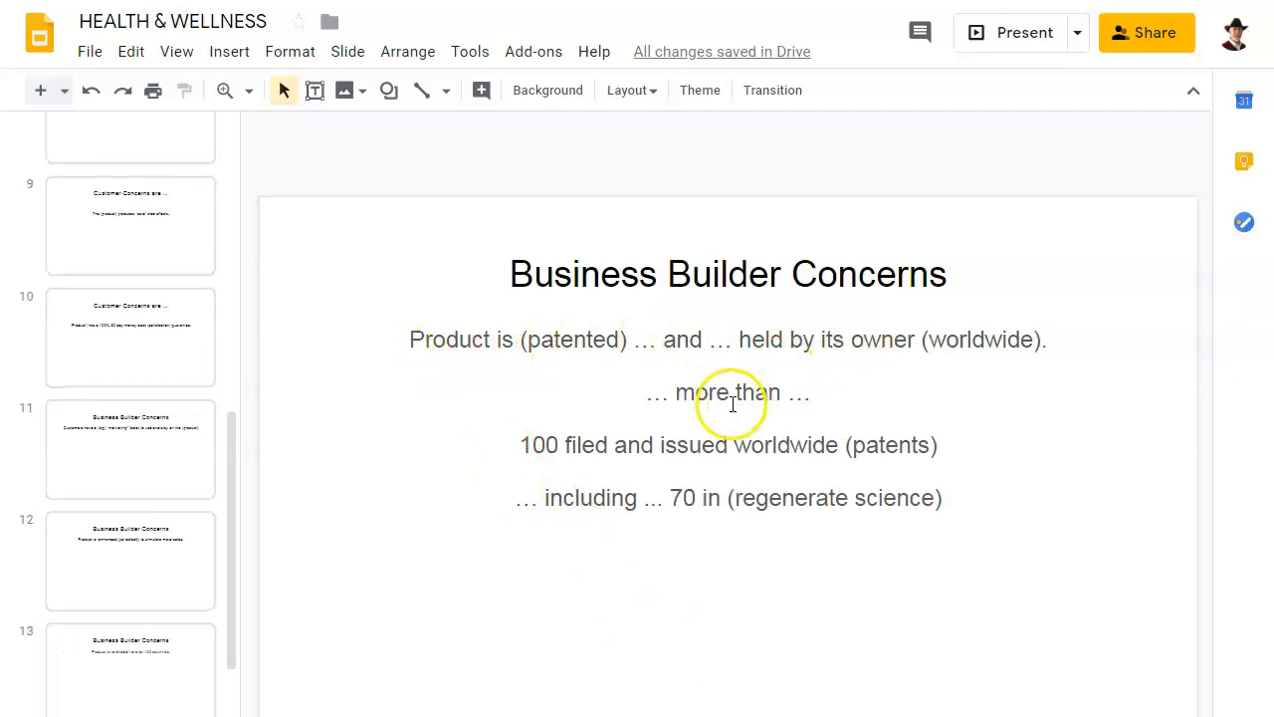
mouse_move(834, 658)
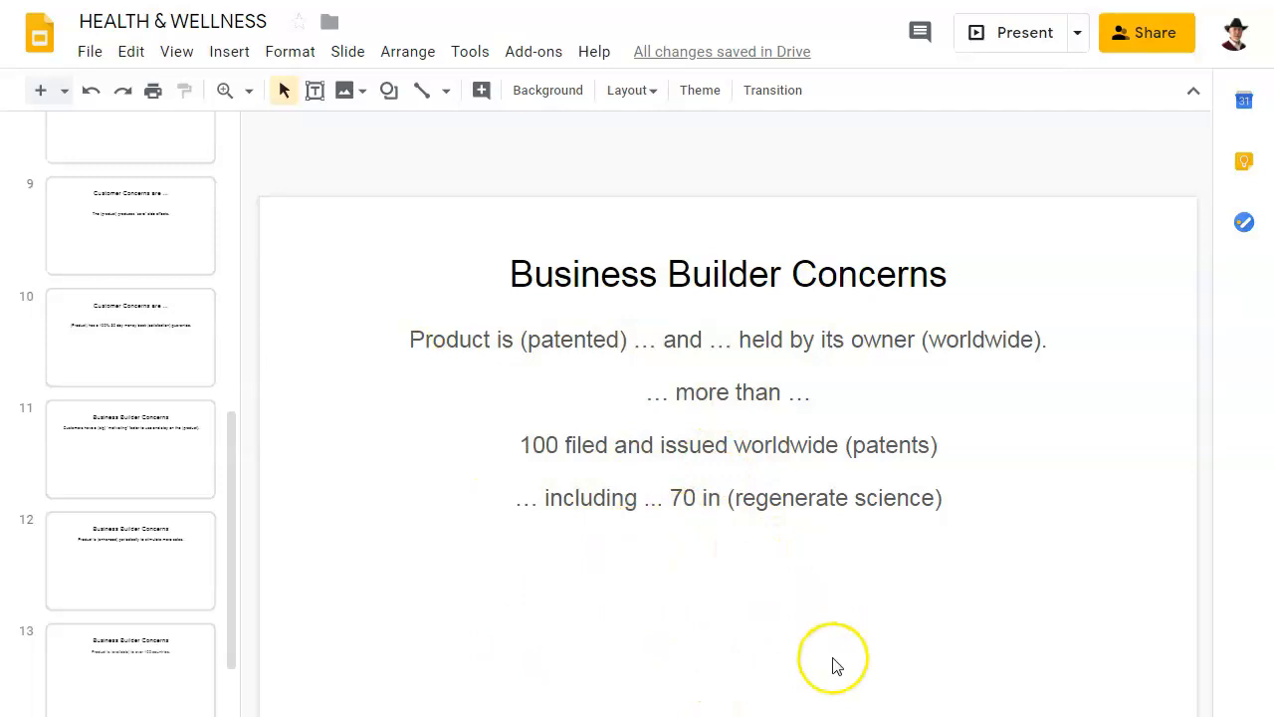
mouse_move(714, 694)
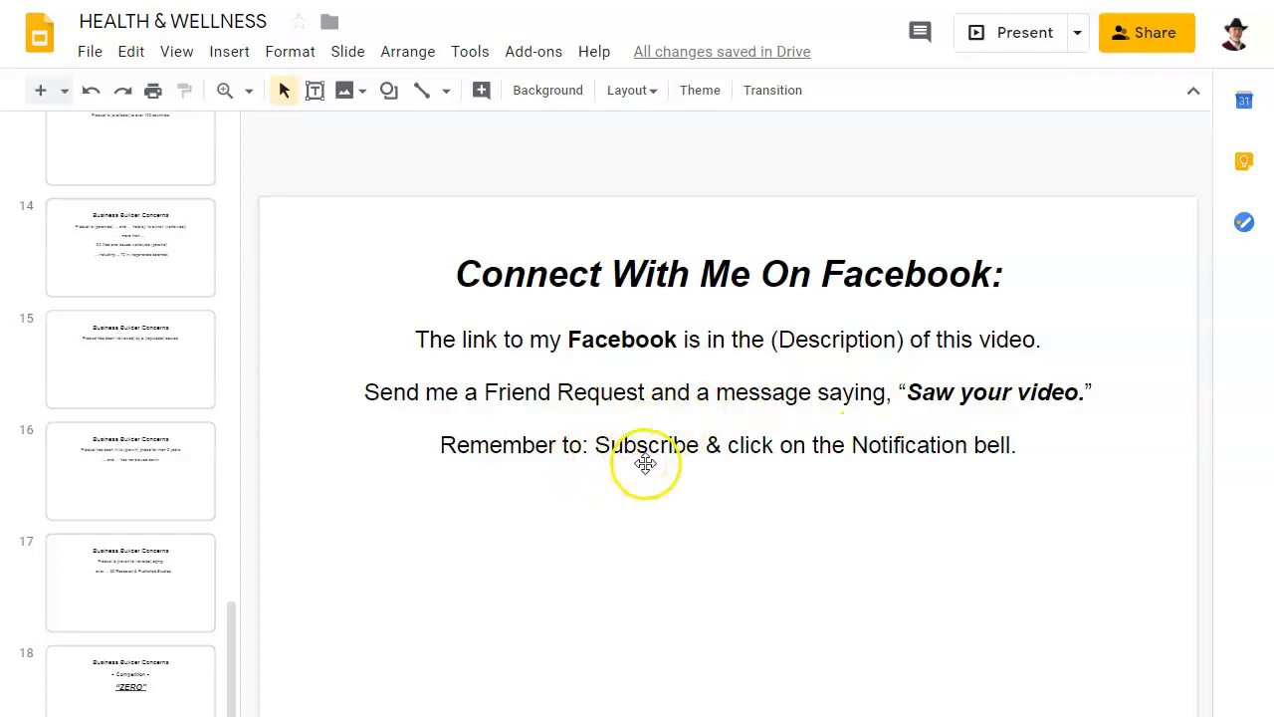
mouse_move(955, 484)
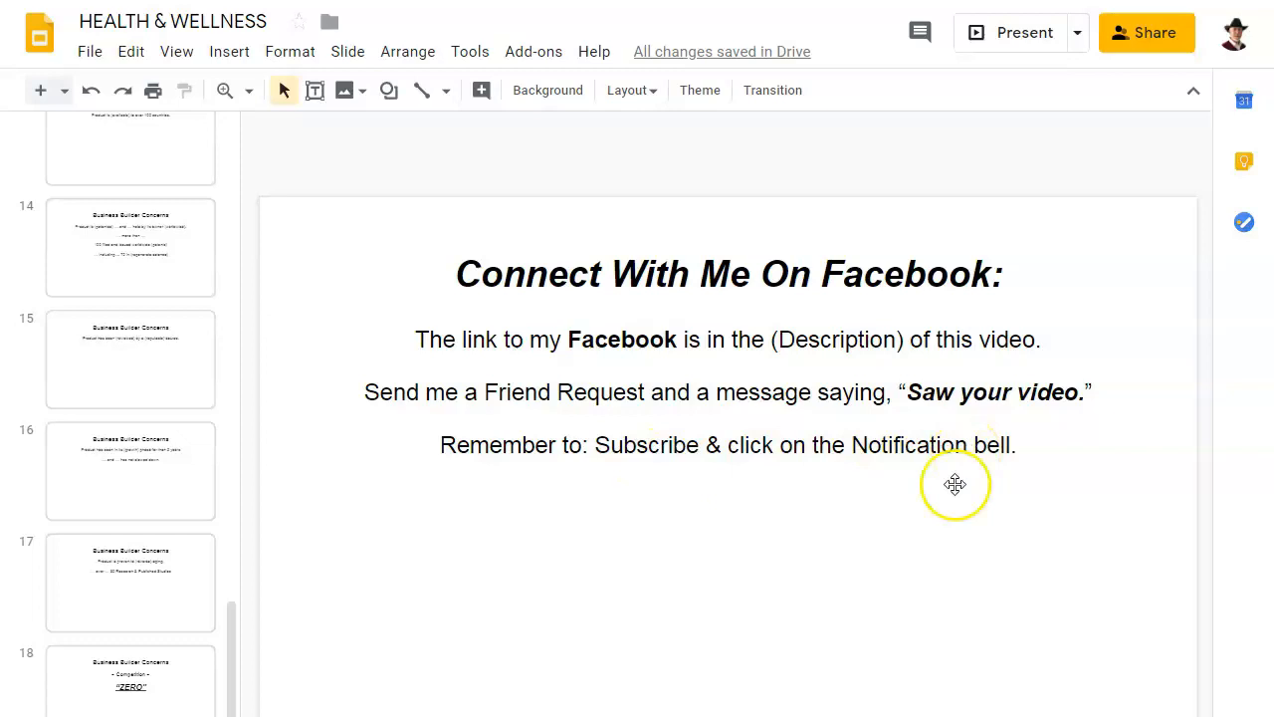
mouse_move(955, 485)
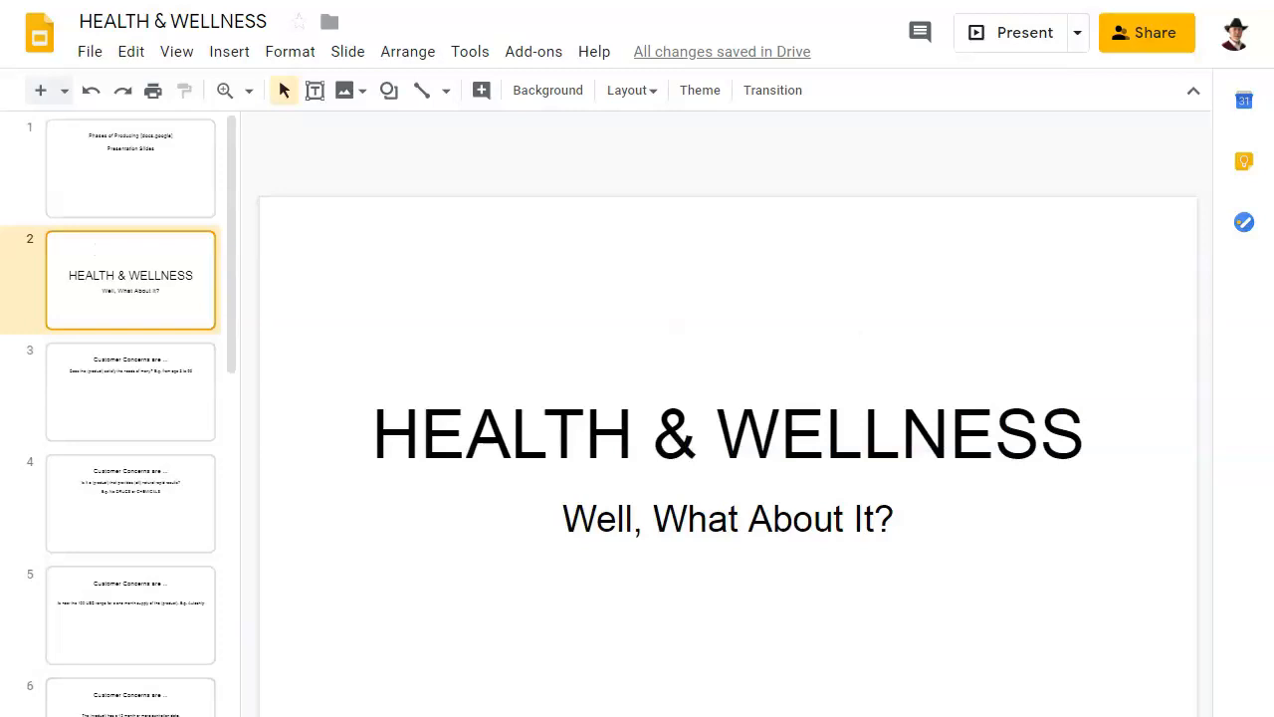
left_click(1024, 32)
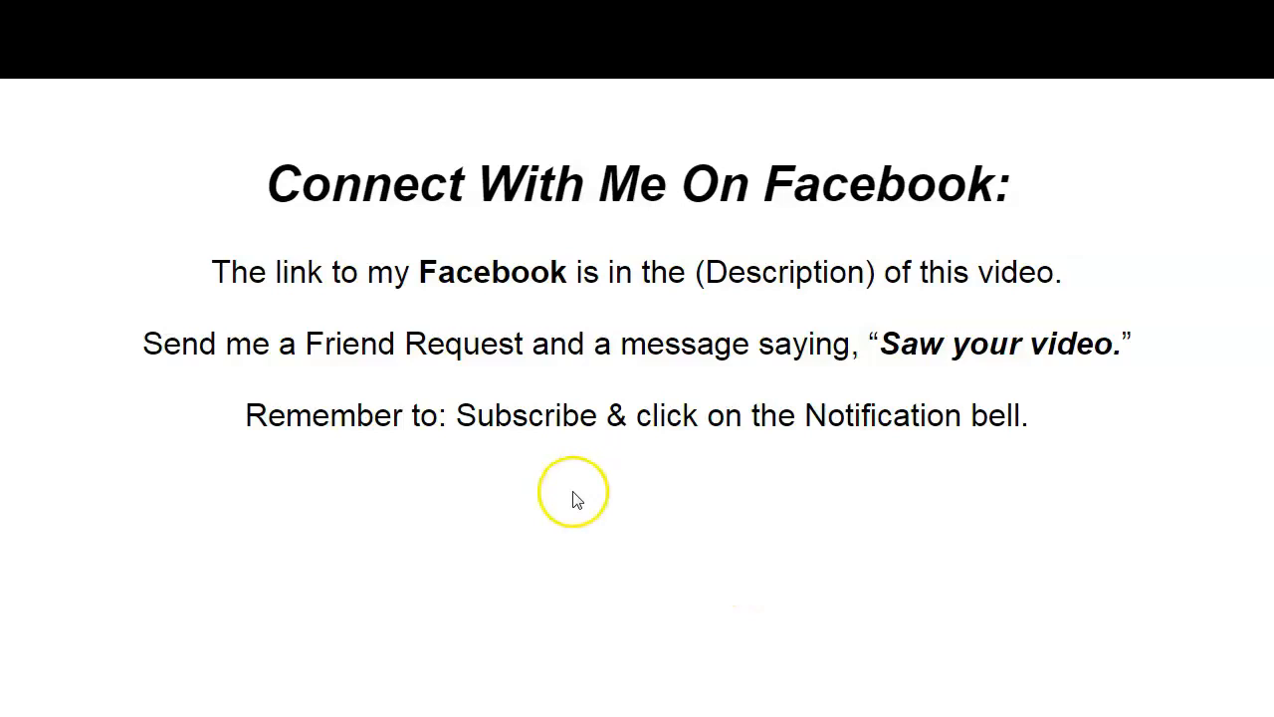
mouse_move(694, 555)
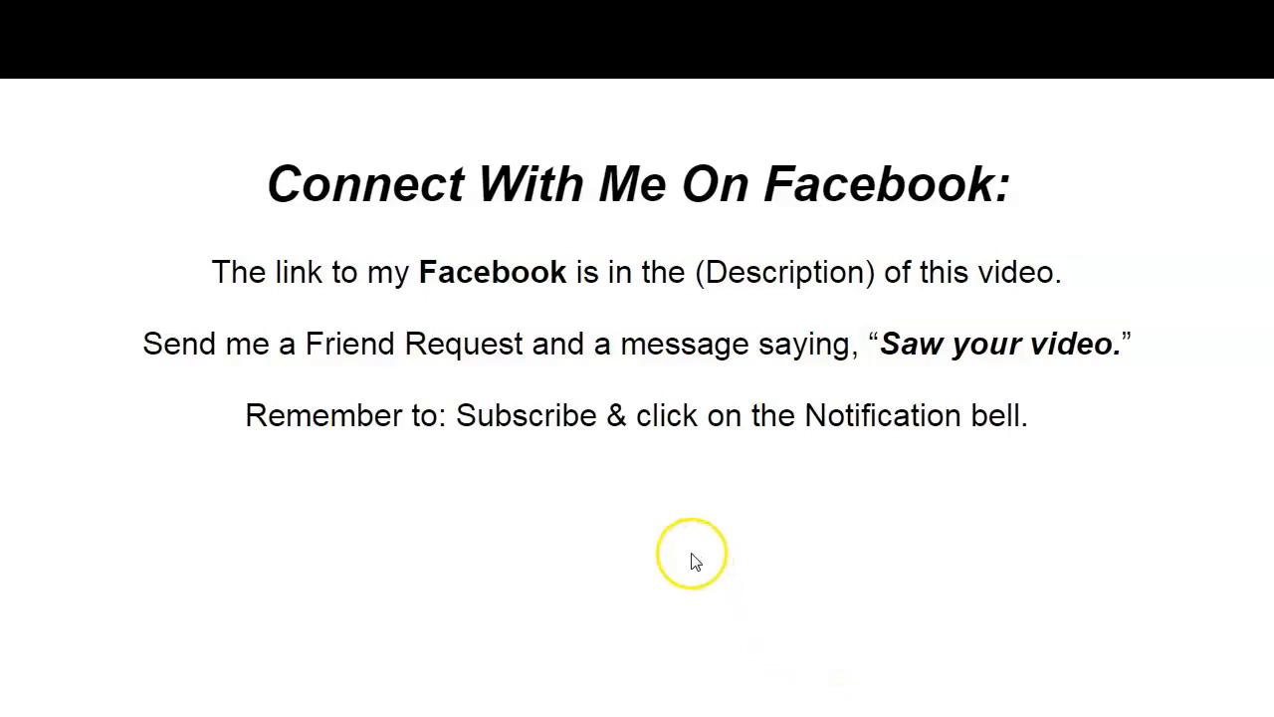